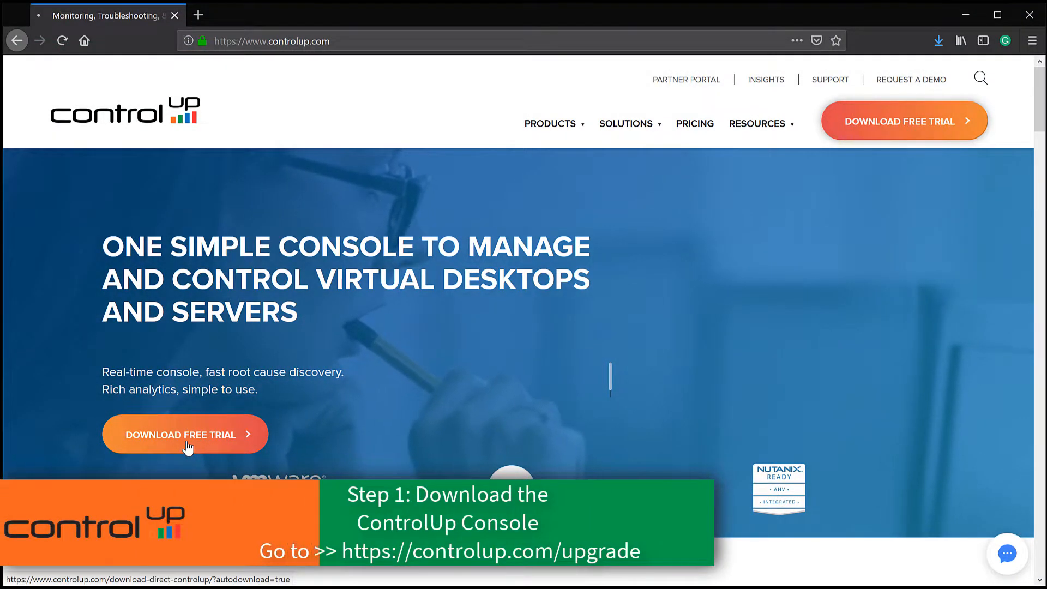
Download the ControlUp.zip console package (115 MB) from controlup.com and save it
{"action": "left_click", "coordinate": [184, 434]}
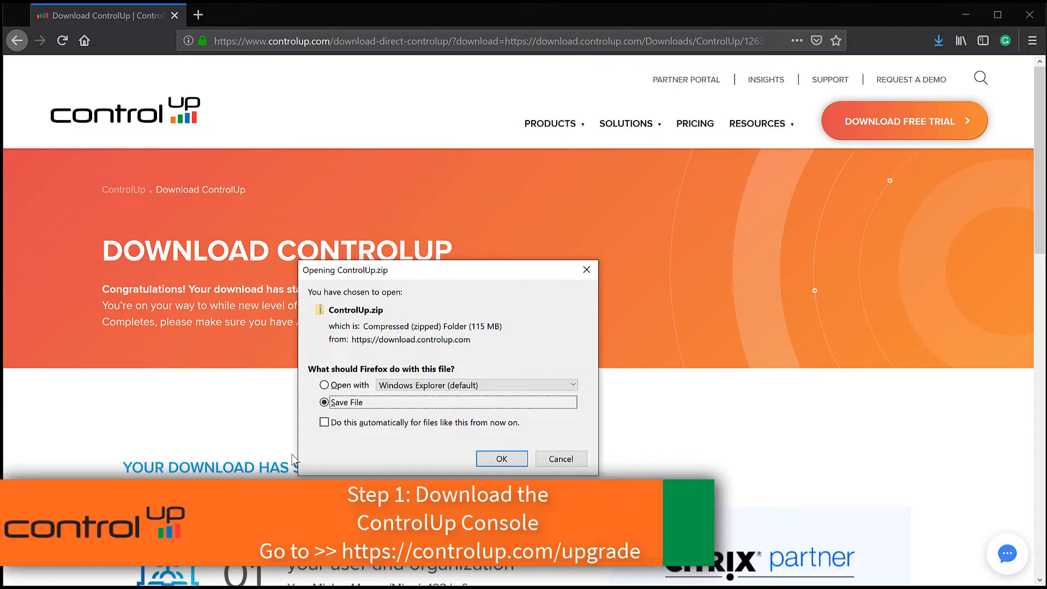
{"action": "left_click", "coordinate": [502, 459]}
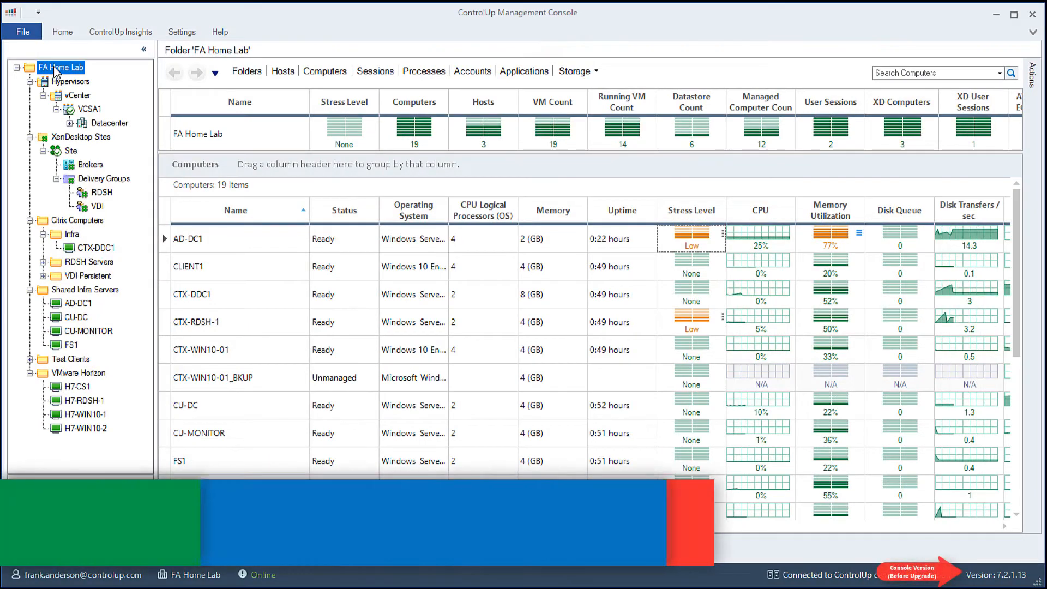
Disable Auto Connect on the FA Home Lab organization, disconnecting its 12 computers
{"action": "right_click", "coordinate": [63, 67]}
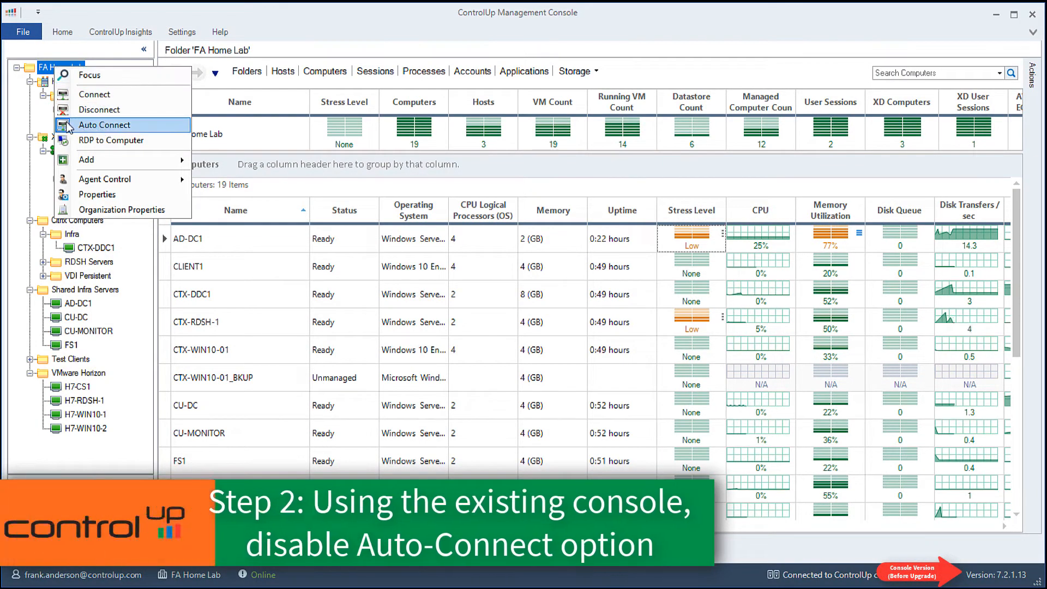
{"action": "left_click", "coordinate": [104, 125]}
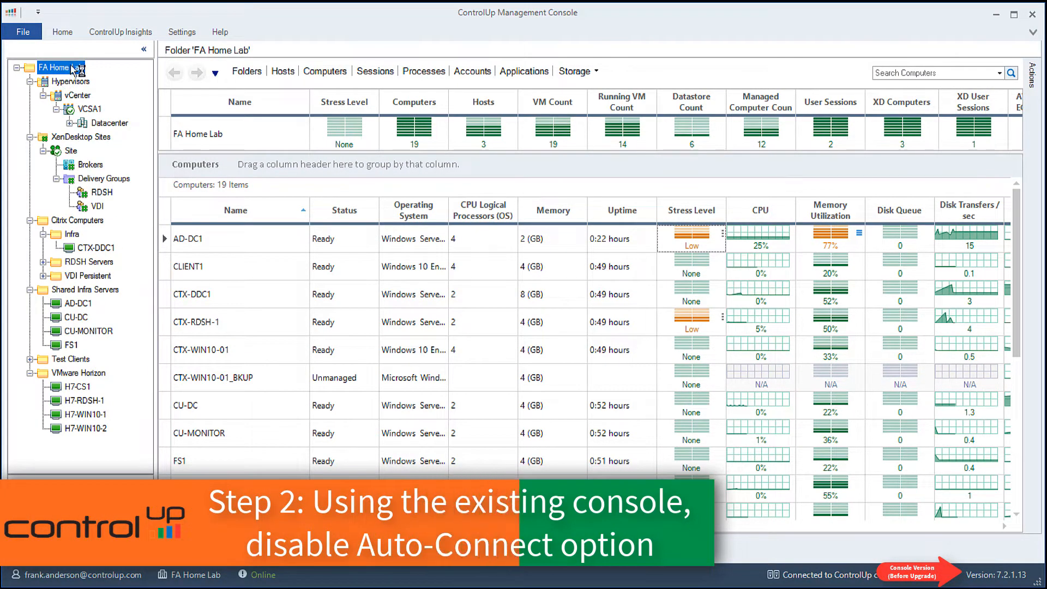
{"action": "right_click", "coordinate": [53, 68]}
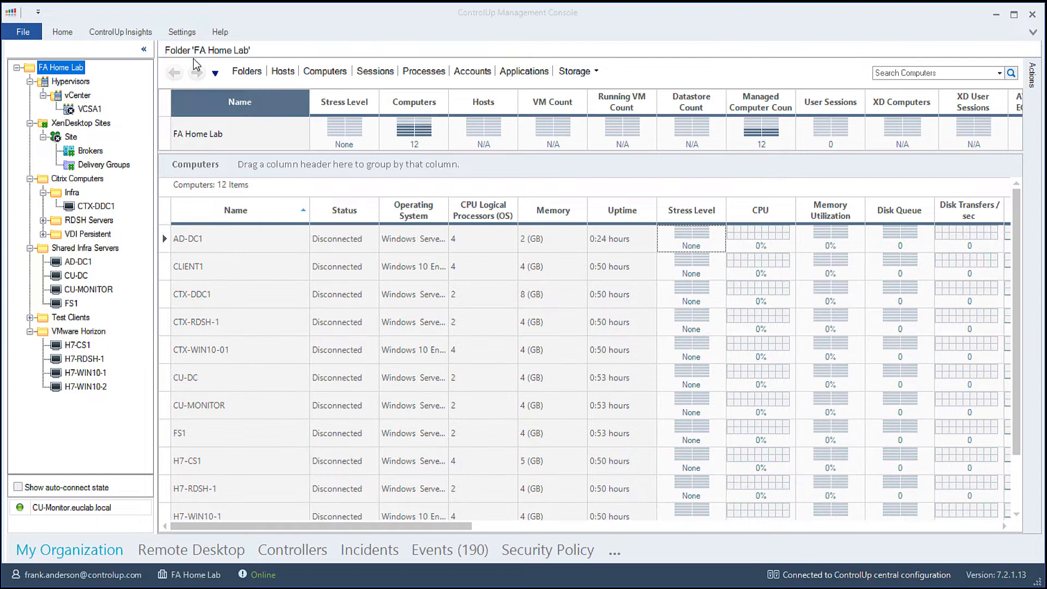
In Agent settings, uncheck 'Deploy agents automatically' and automatic uninstall of unused agents
{"action": "left_click", "coordinate": [181, 31]}
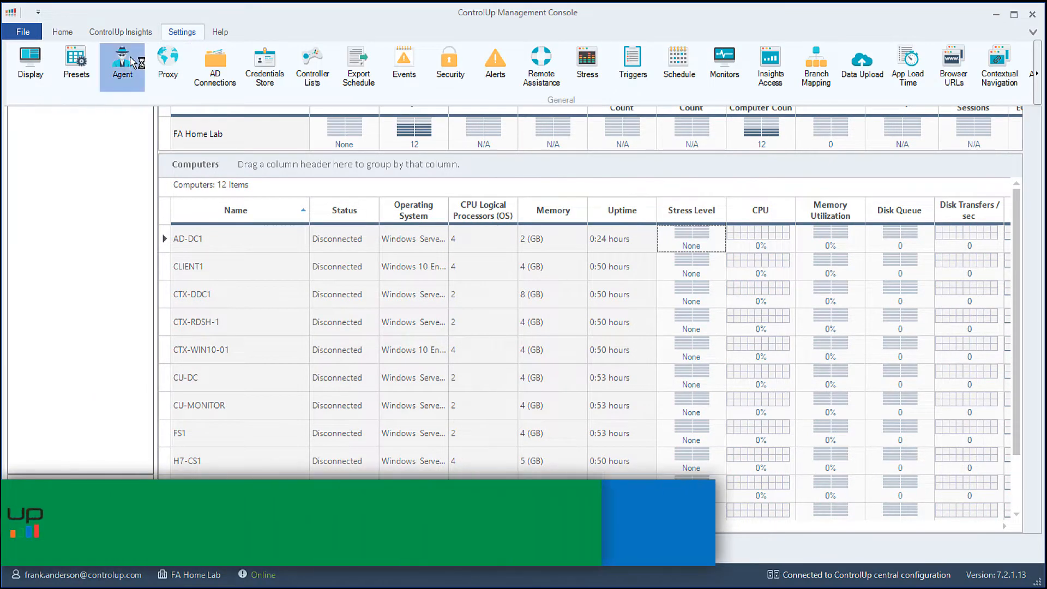
{"action": "left_click", "coordinate": [122, 63]}
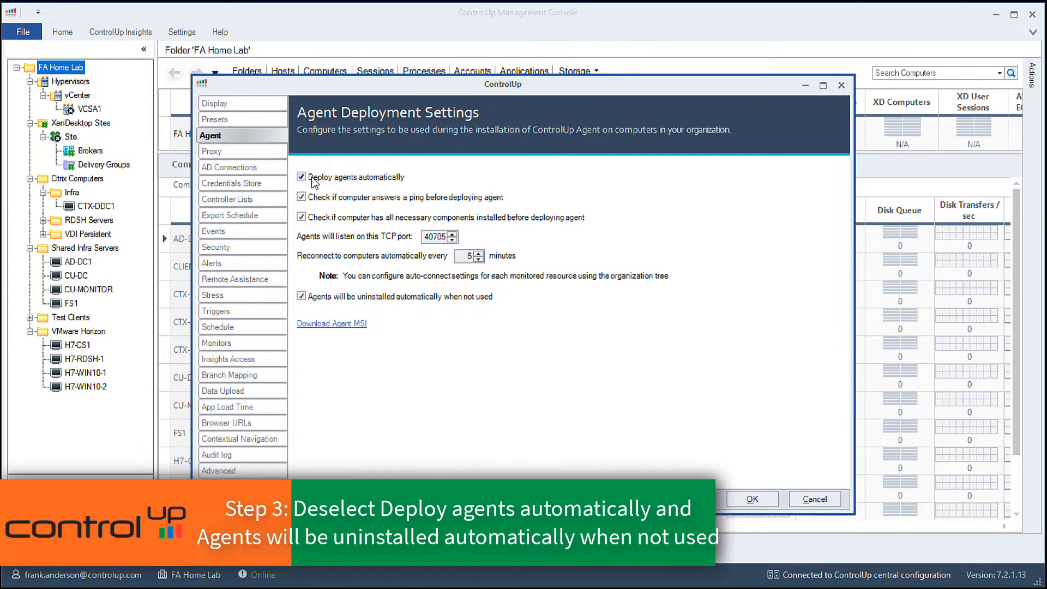
{"action": "left_click", "coordinate": [301, 177]}
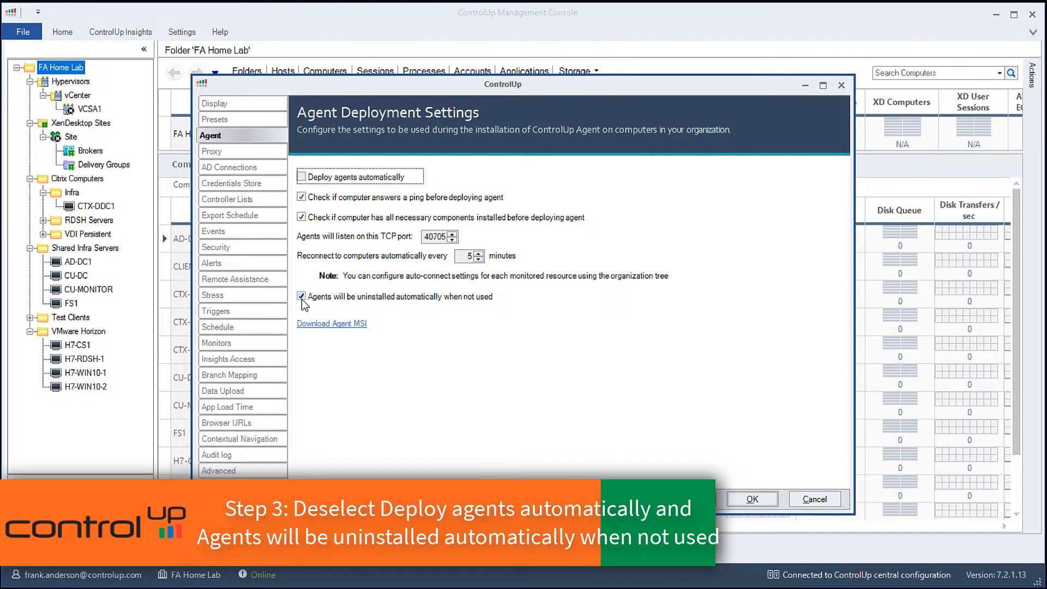
{"action": "left_click", "coordinate": [301, 297]}
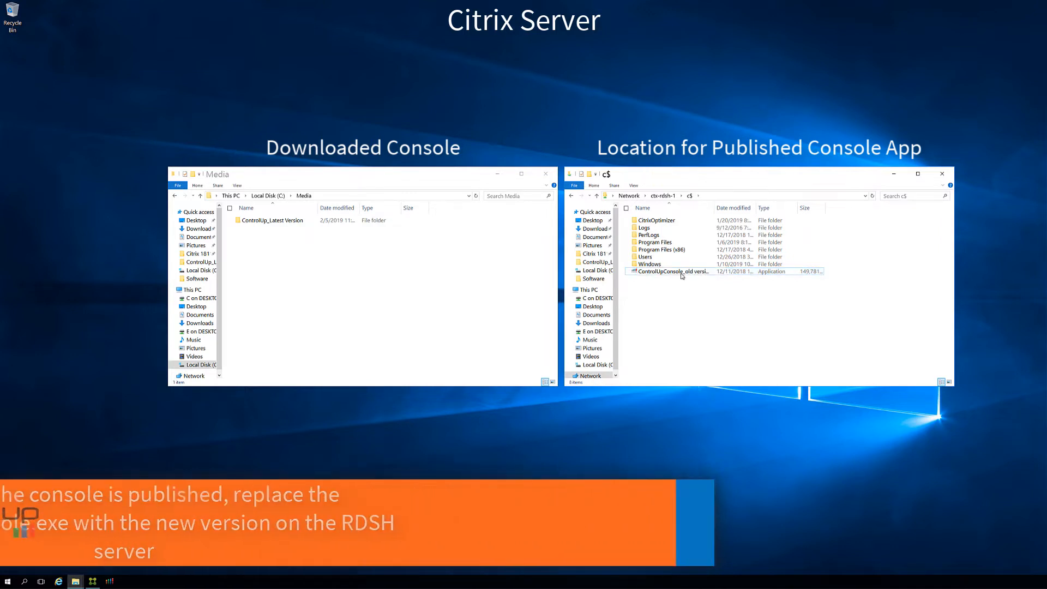
Swap the old ControlUpConsole exe on \\ctx-rdsh-1\c$ for the newly downloaded one
{"action": "double_click", "coordinate": [273, 220]}
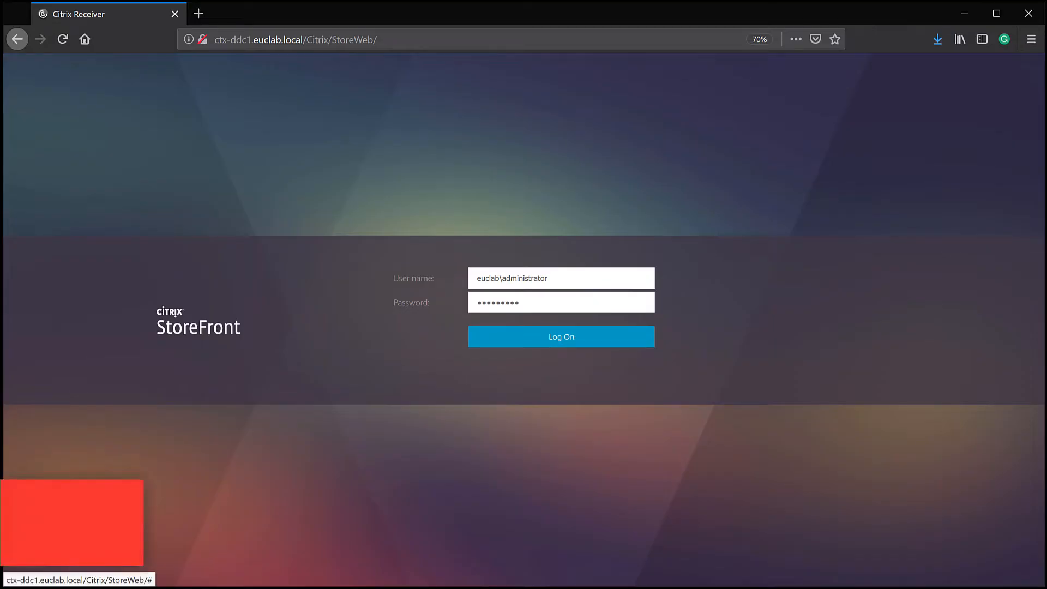
Log on to StoreFront, launch ControlUp Console from Apps, and sign in to 7.3.1.2
{"action": "left_click", "coordinate": [560, 336]}
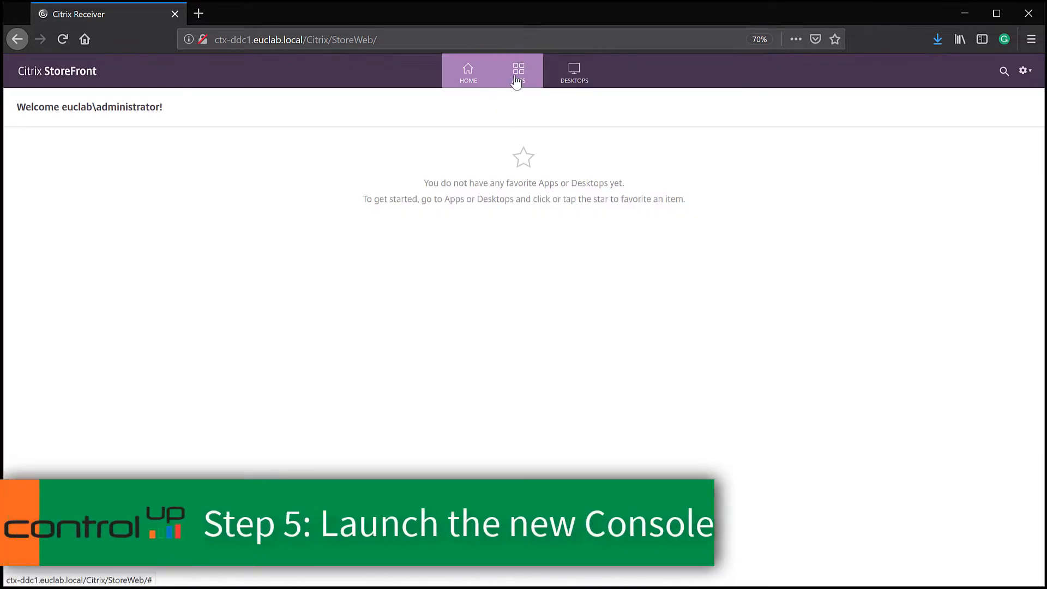
{"action": "left_click", "coordinate": [518, 71]}
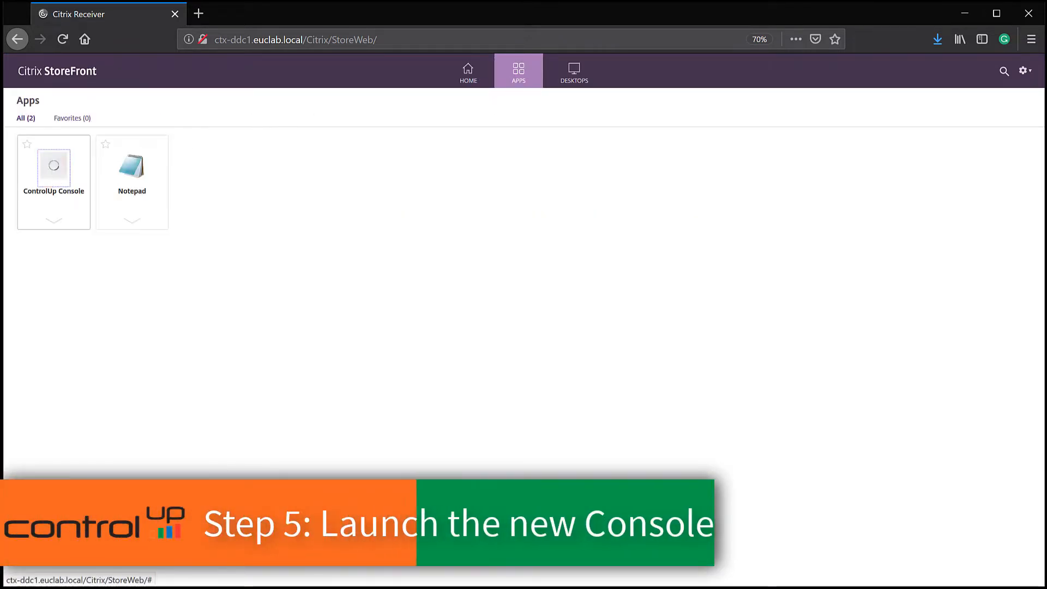
{"action": "left_click", "coordinate": [53, 166]}
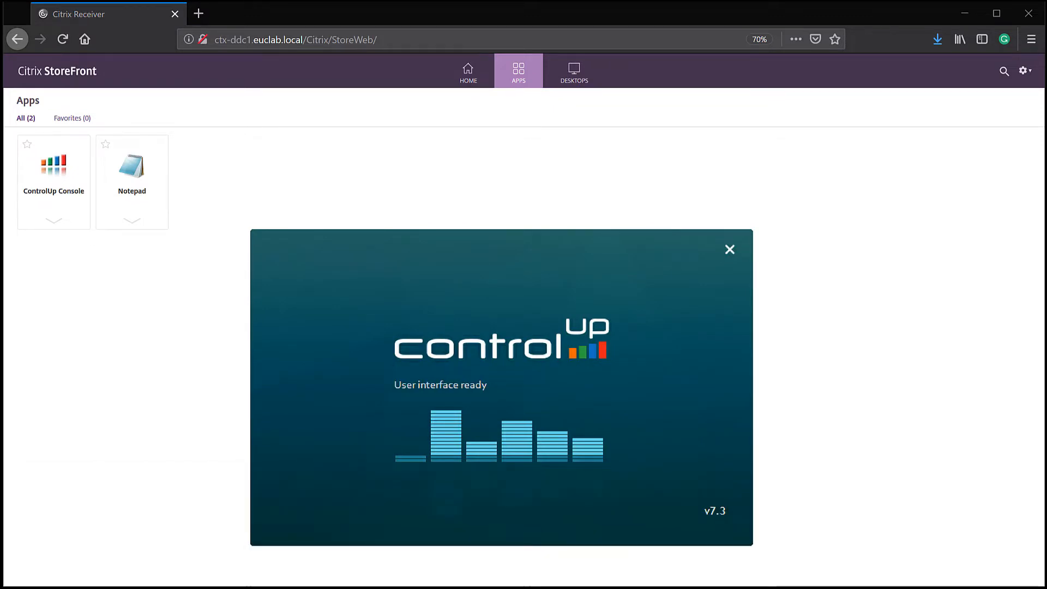
{"action": "left_click", "coordinate": [729, 249]}
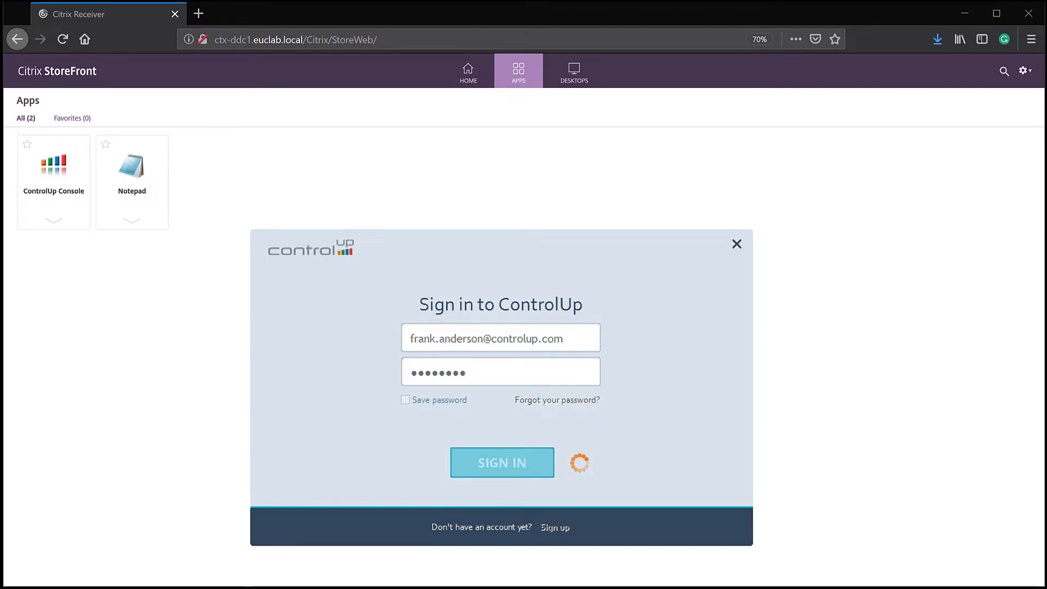
{"action": "left_click", "coordinate": [502, 462]}
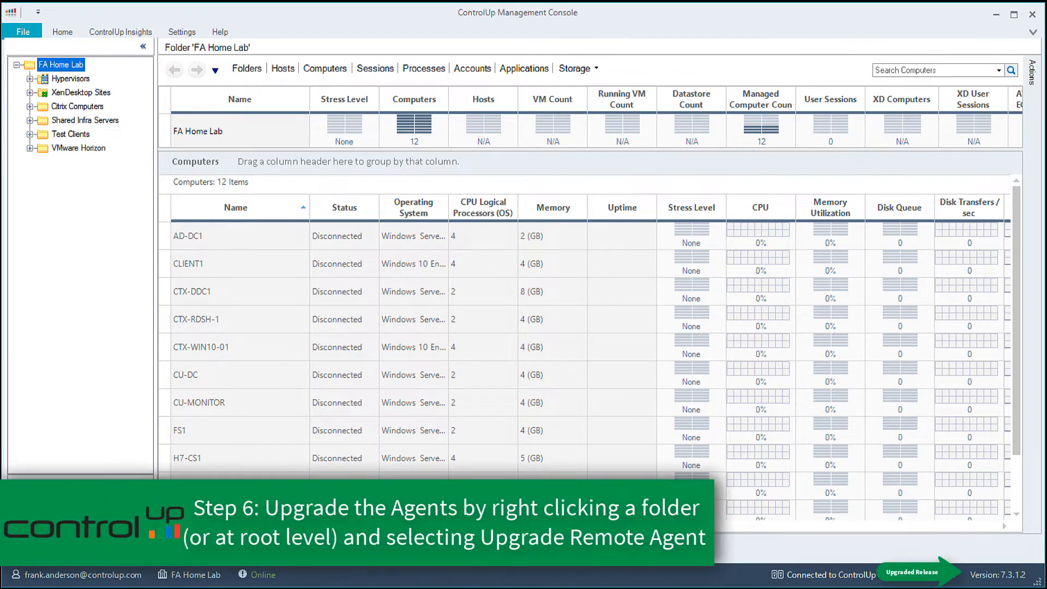
Run Agent Control > Upgrade Remote Agent on the FA Home Lab folder
{"action": "scroll", "scroll_direction": "down", "scroll_amount": 3}
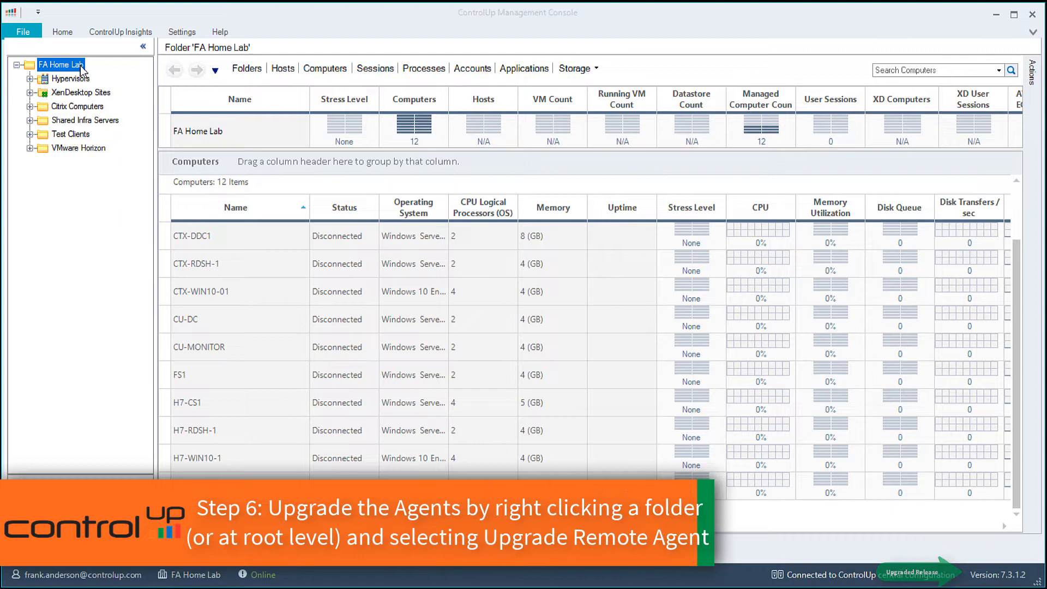
{"action": "right_click", "coordinate": [60, 64]}
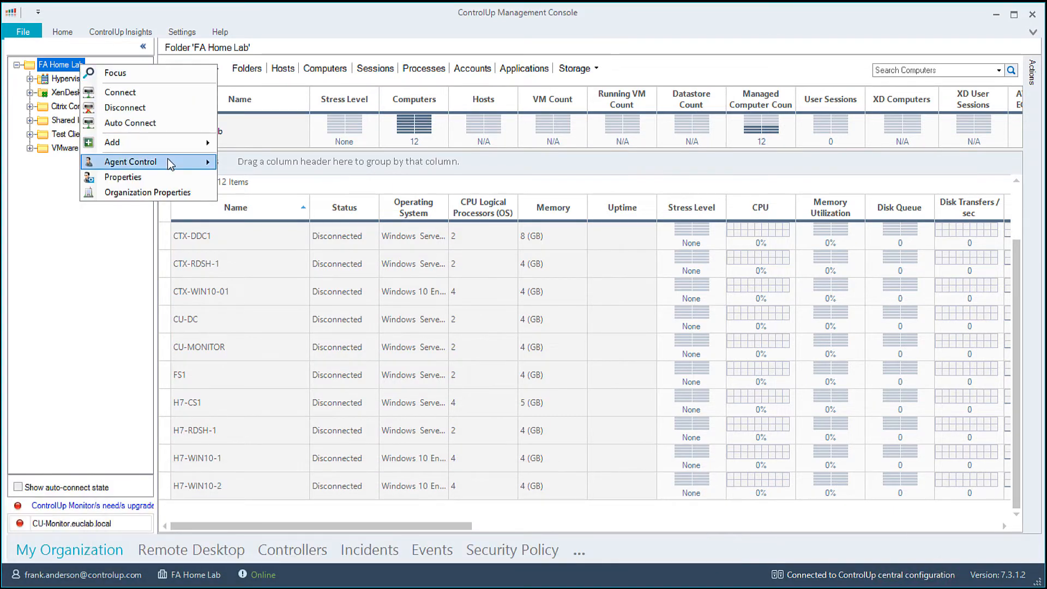
{"action": "mouse_move", "coordinate": [131, 162]}
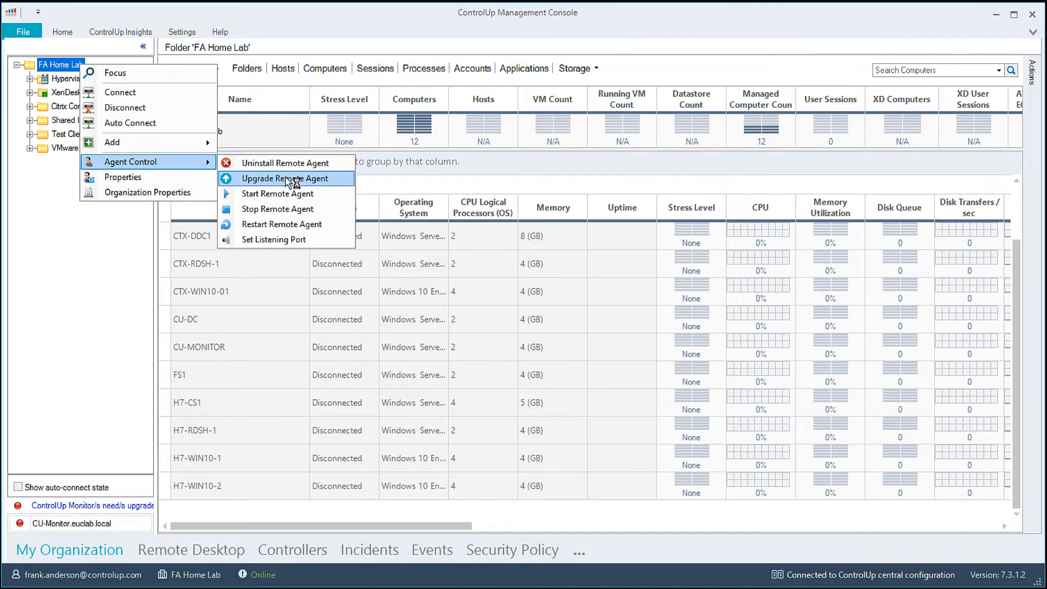
{"action": "left_click", "coordinate": [277, 179]}
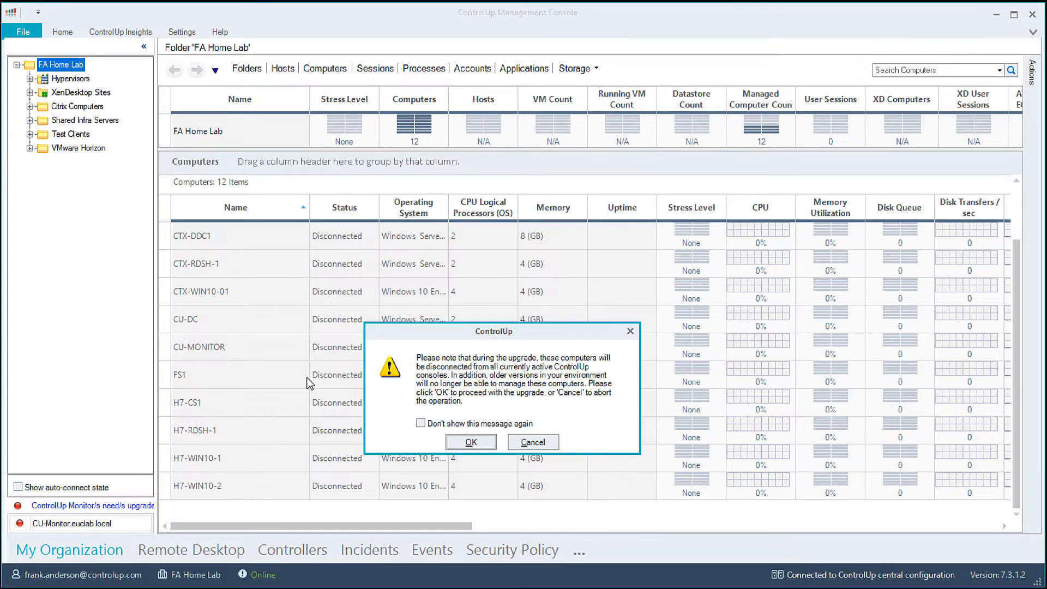
{"action": "mouse_move", "coordinate": [307, 394]}
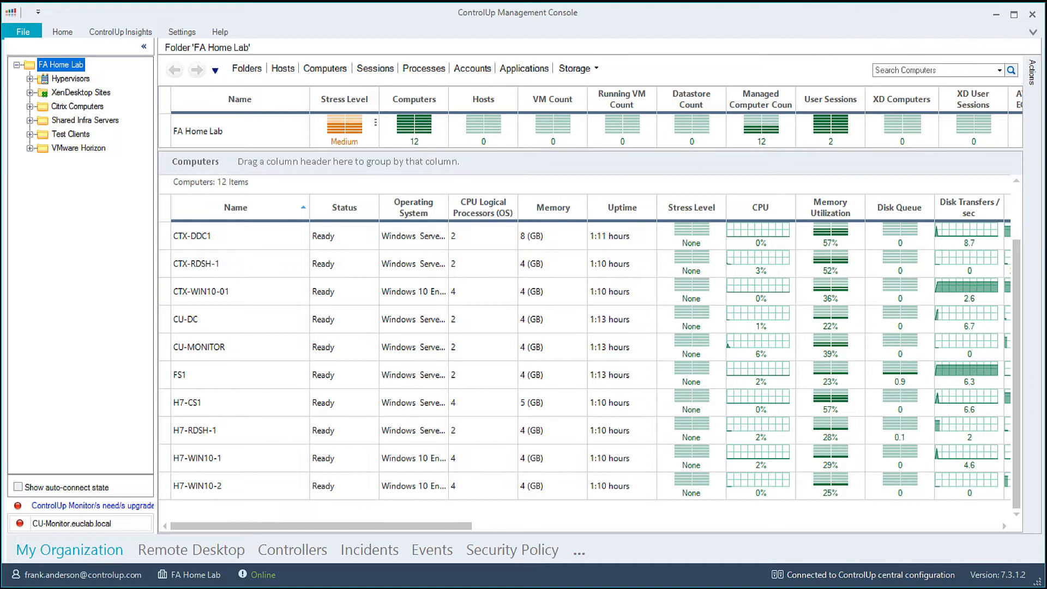
Expand the Hypervisors and XenDesktop Sites nodes to reveal 19 computers and 3 hosts
{"action": "left_click", "coordinate": [30, 78]}
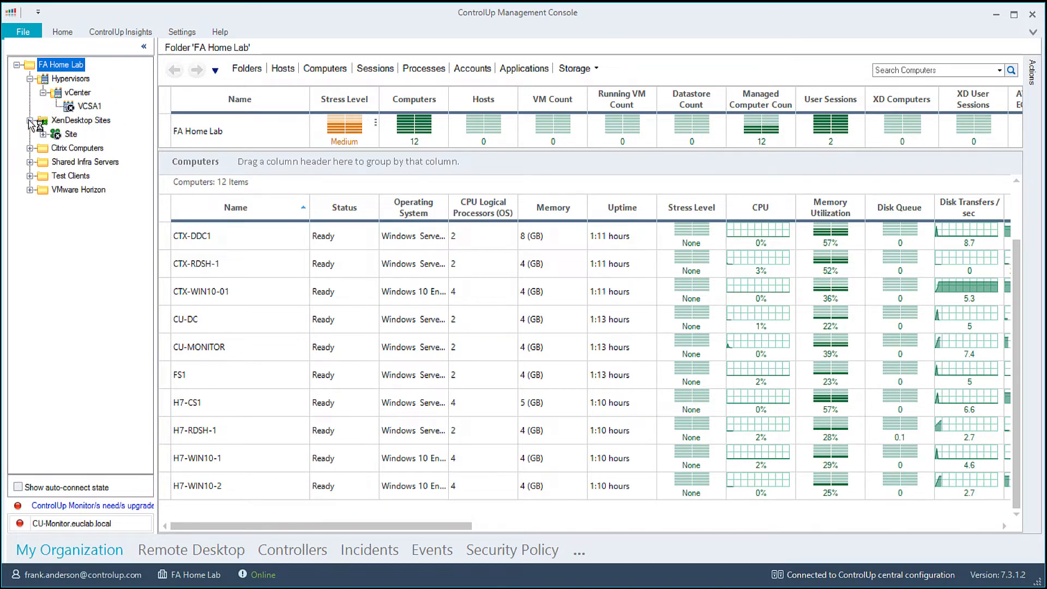
{"action": "left_click", "coordinate": [44, 135]}
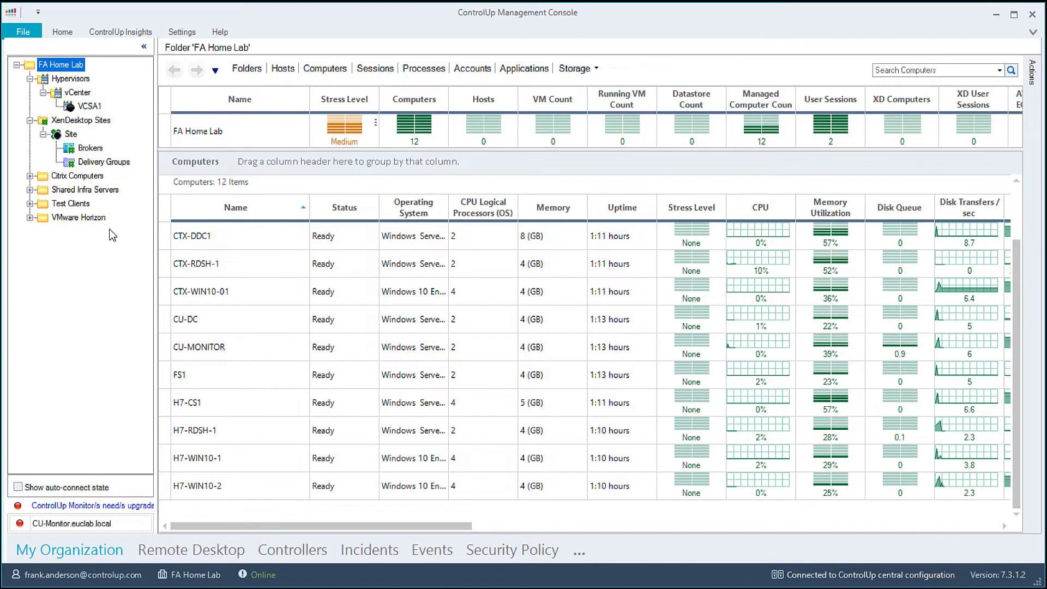
{"action": "mouse_move", "coordinate": [95, 267]}
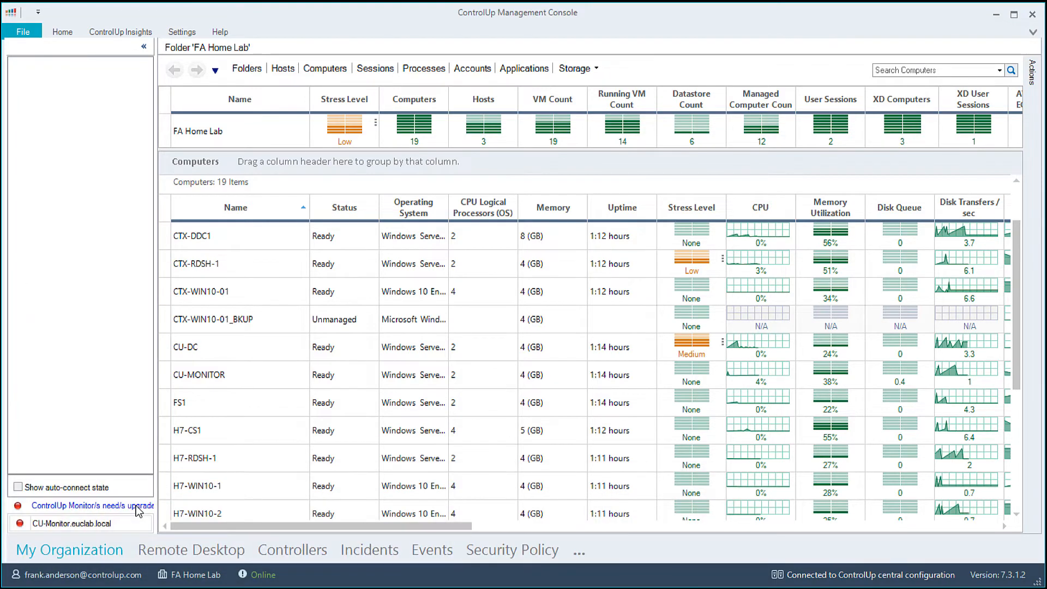
Upgrade CU-Monitor.euclab.local from 7.2.1.13 in Manage ControlUp Monitors
{"action": "left_click", "coordinate": [87, 506]}
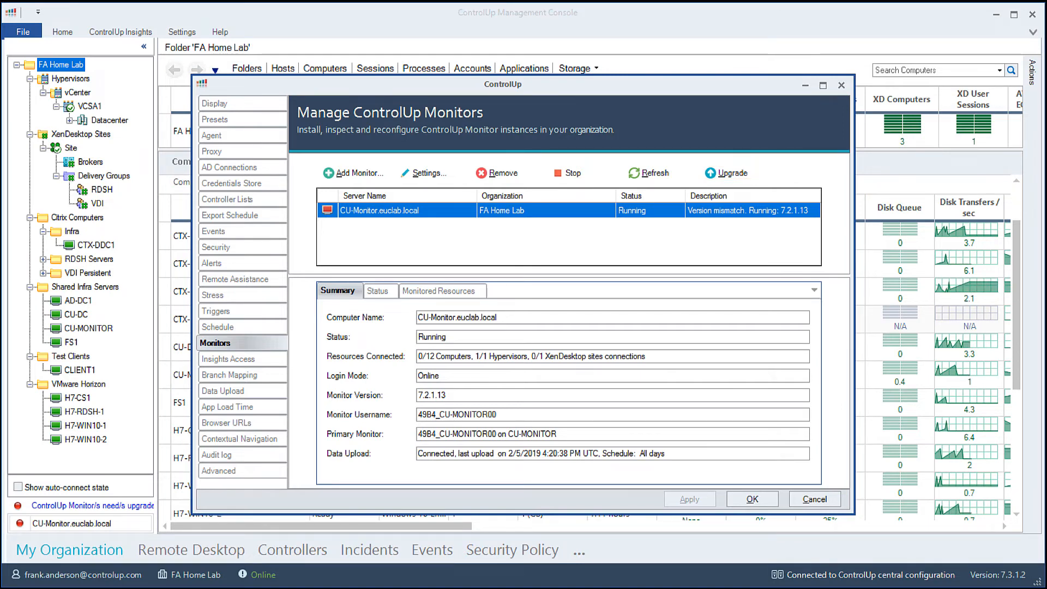
{"action": "left_click", "coordinate": [565, 173]}
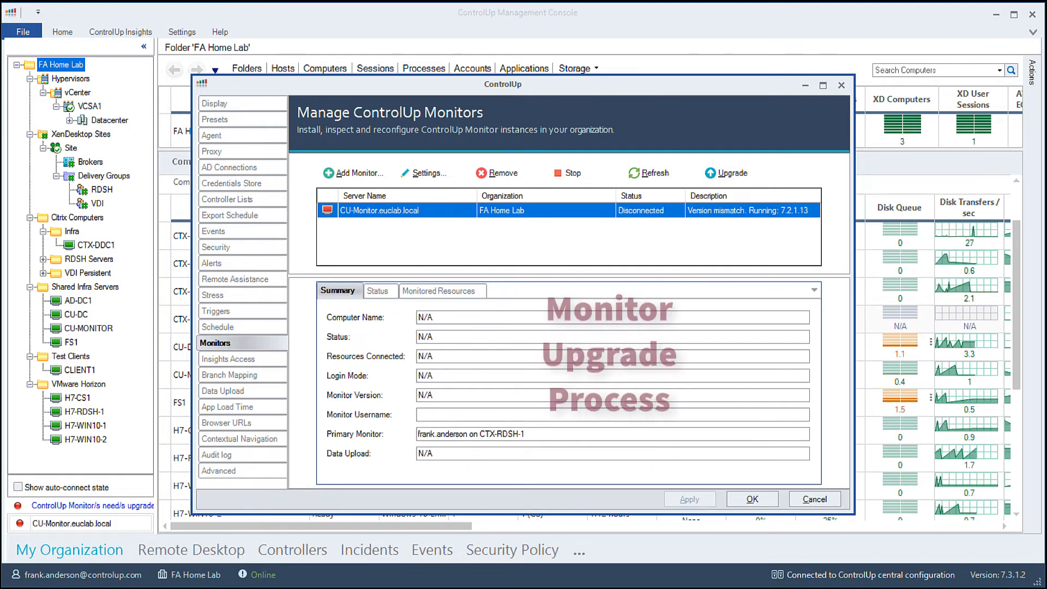
{"action": "left_click", "coordinate": [569, 173]}
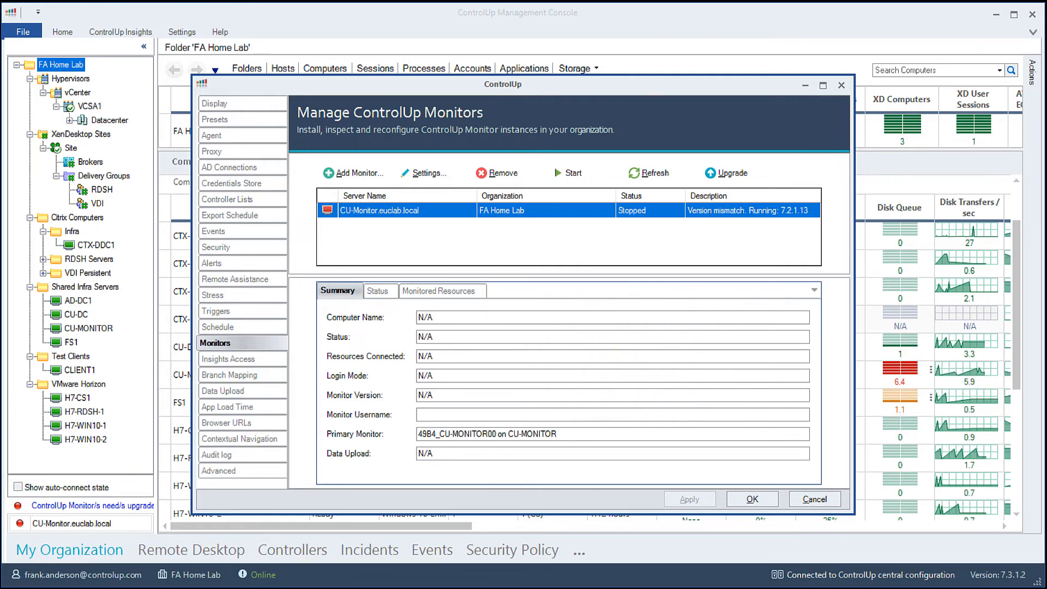
{"action": "left_click", "coordinate": [566, 173]}
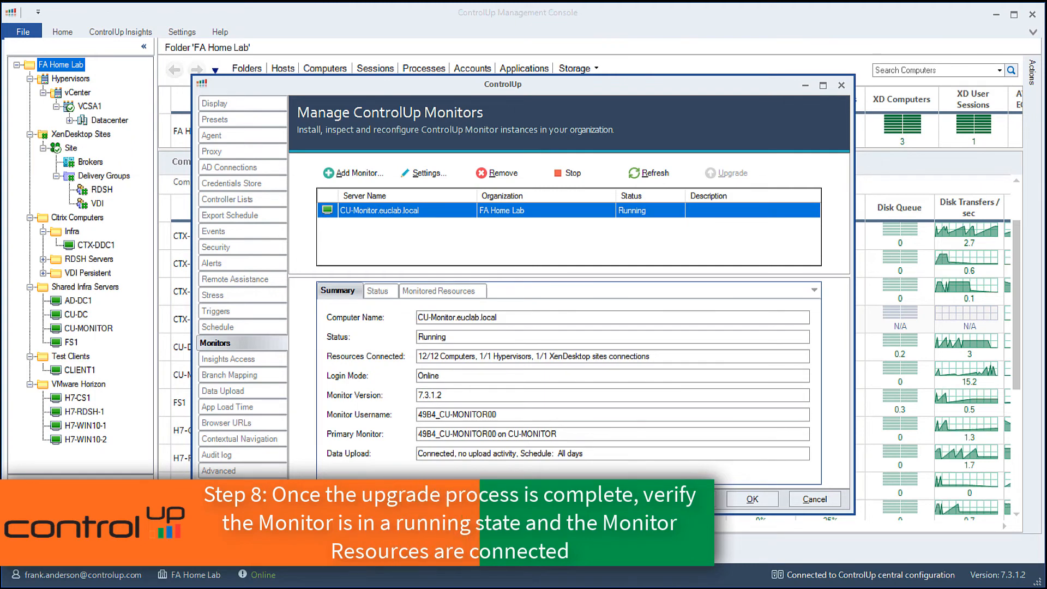
Review CU-Monitor's Status and Monitored Resources tabs, then close the monitor settings
{"action": "left_click", "coordinate": [377, 291]}
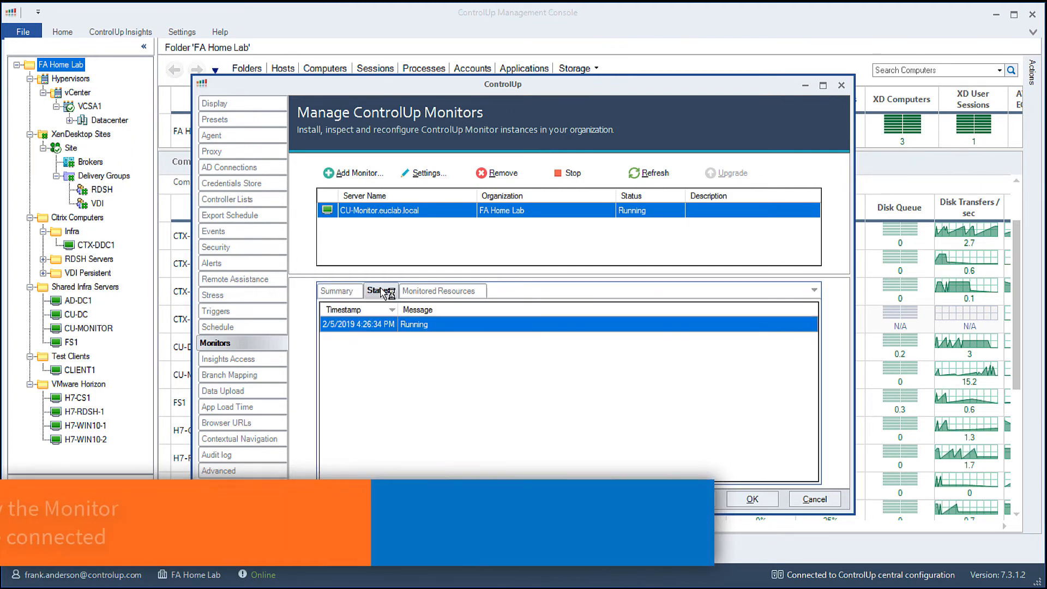
{"action": "left_click", "coordinate": [441, 290]}
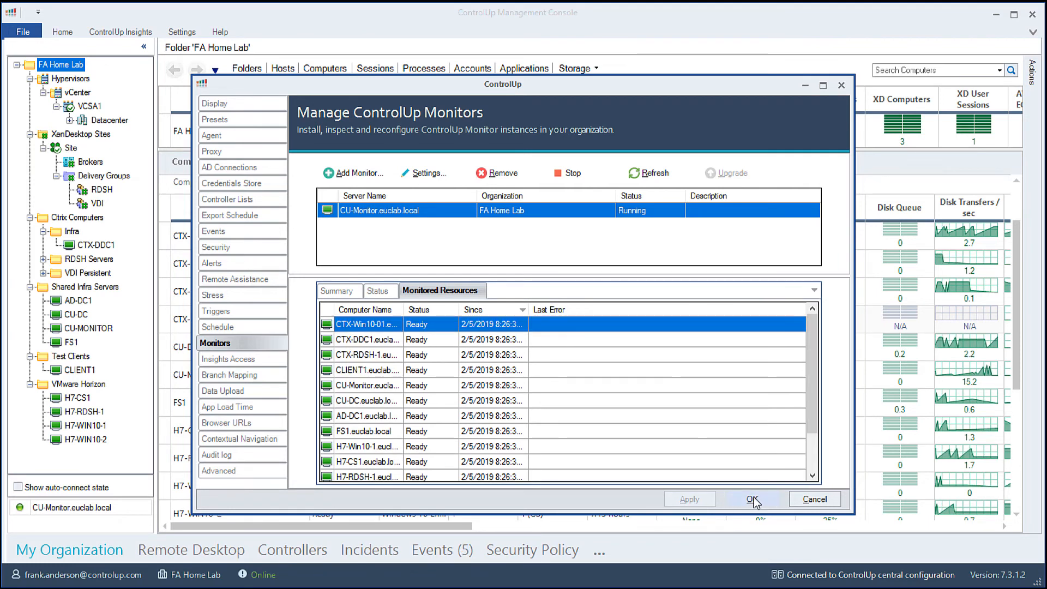
{"action": "left_click", "coordinate": [753, 499]}
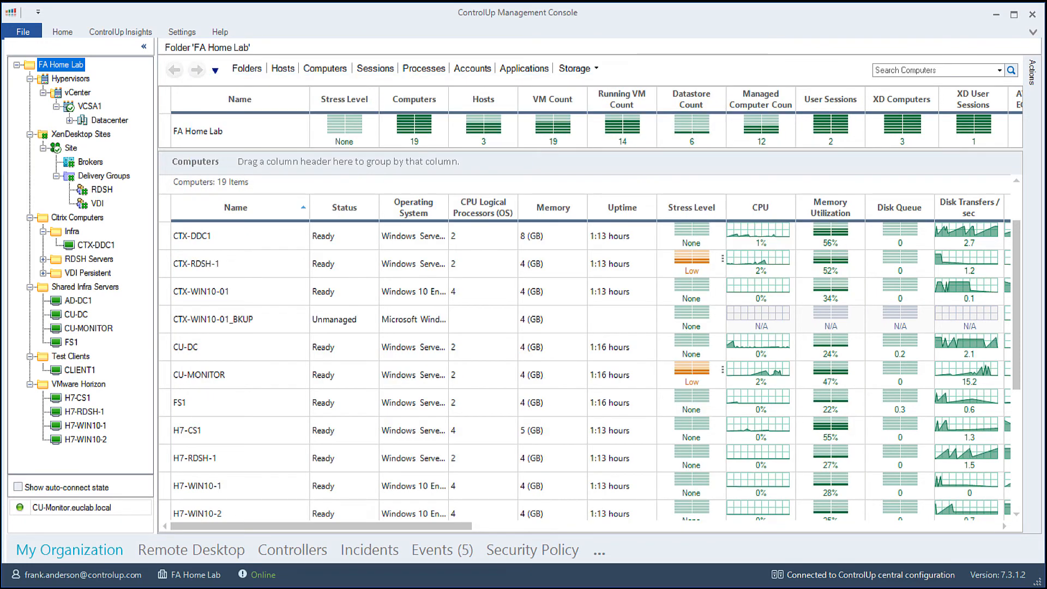
Re-enable 'Deploy agents automatically' in Agent settings and open the Download Agent MSI page
{"action": "left_click", "coordinate": [181, 32]}
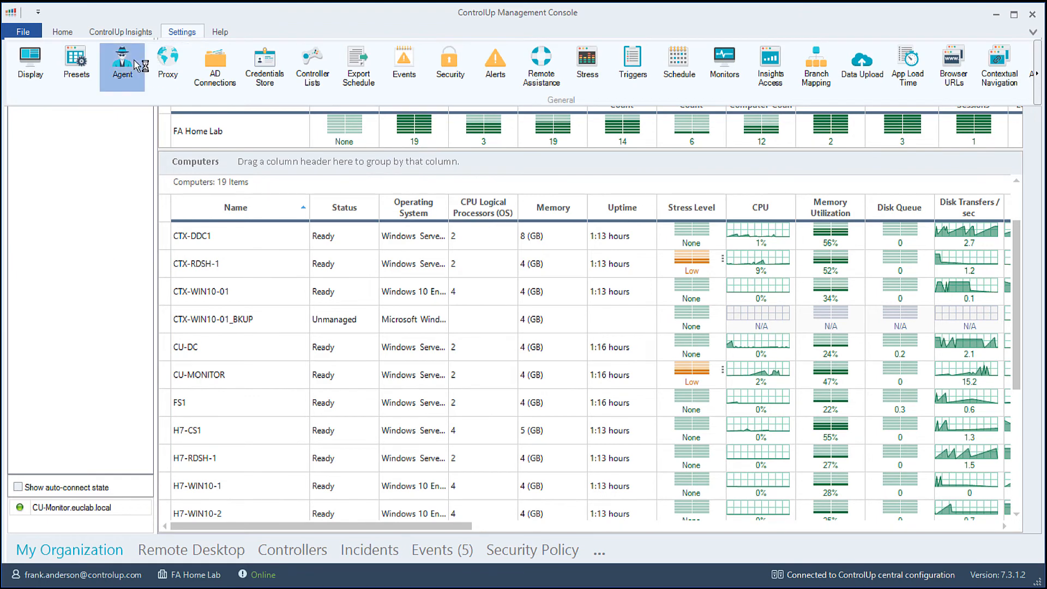
{"action": "left_click", "coordinate": [123, 64]}
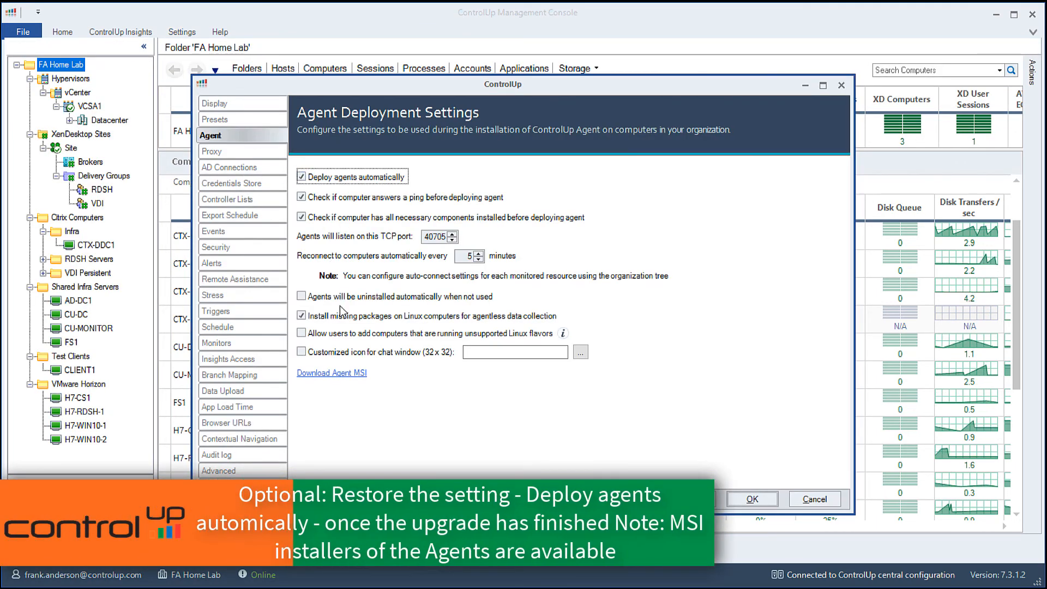
{"action": "left_click", "coordinate": [331, 372]}
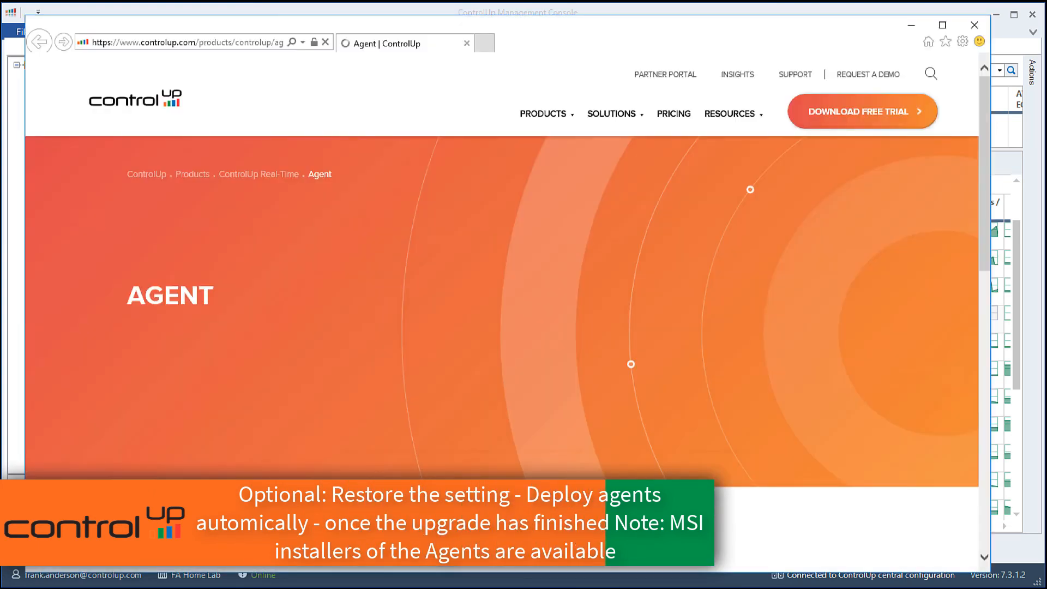
Scroll down to the agent MSI download table listing versions 7.3.1.2 and 7.2.1.13
{"action": "scroll", "scroll_direction": "down", "scroll_amount": 3}
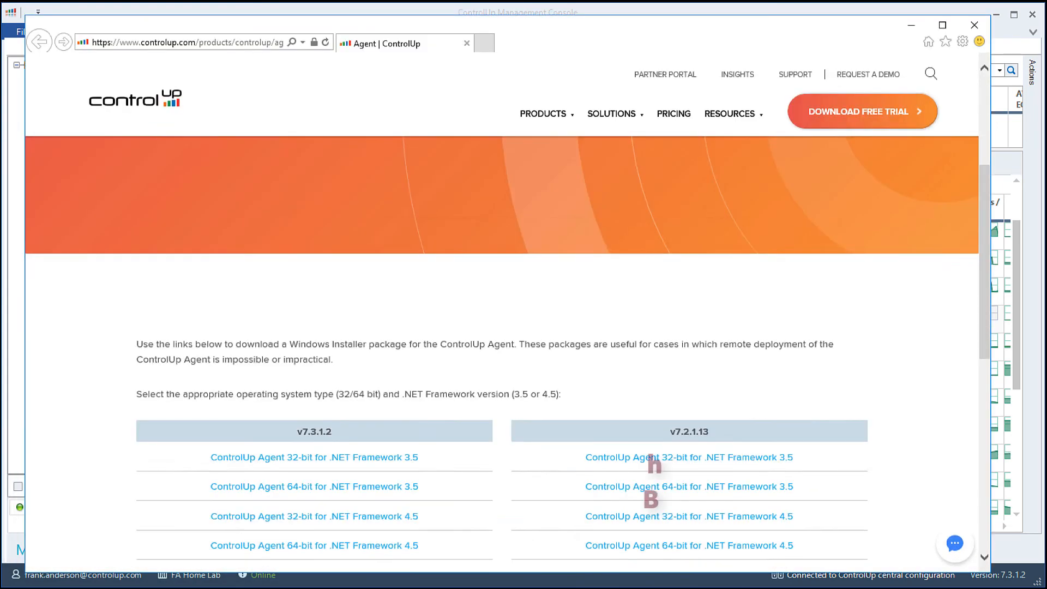
{"action": "scroll", "scroll_direction": "down", "scroll_amount": 3}
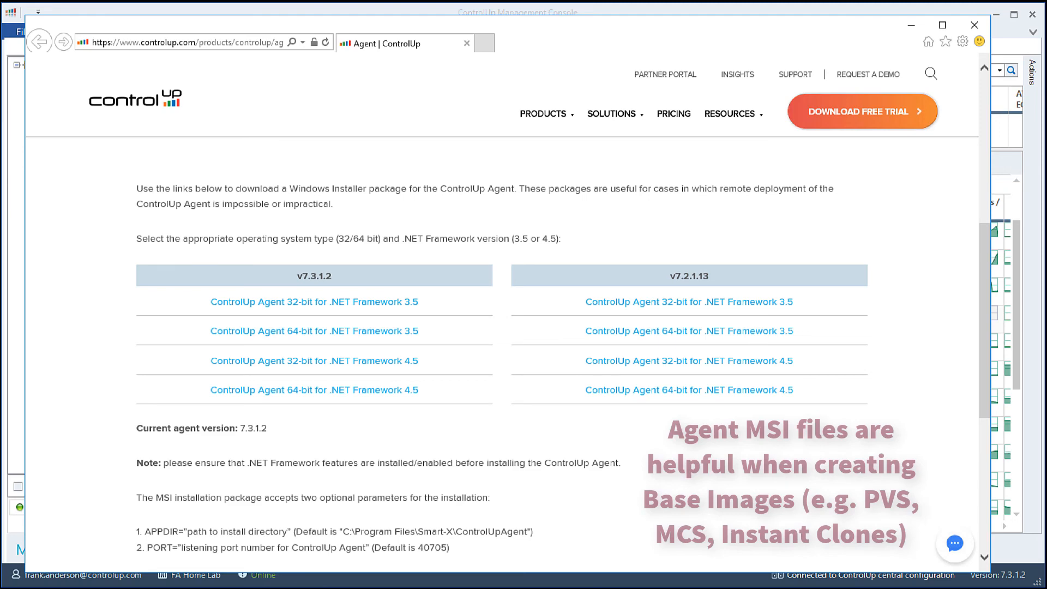